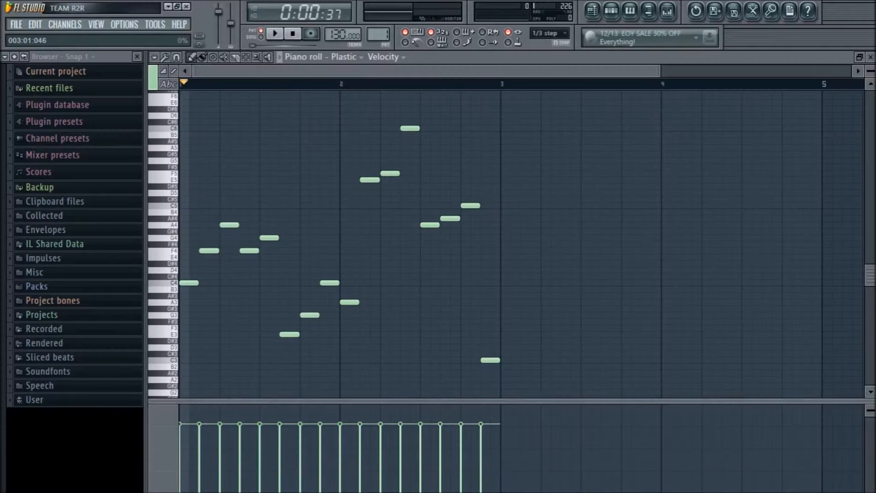
mouse_move(611, 11)
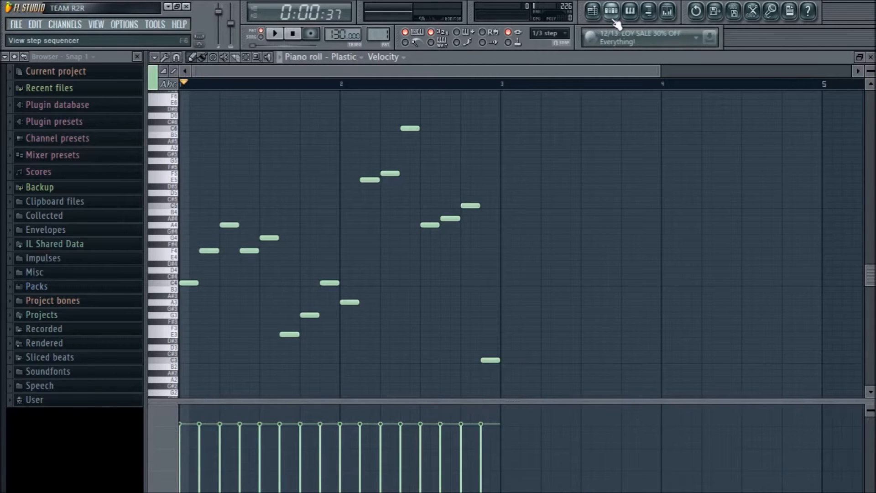
Clone the Plastic channel to create Plastic #2.
right_click(275, 210)
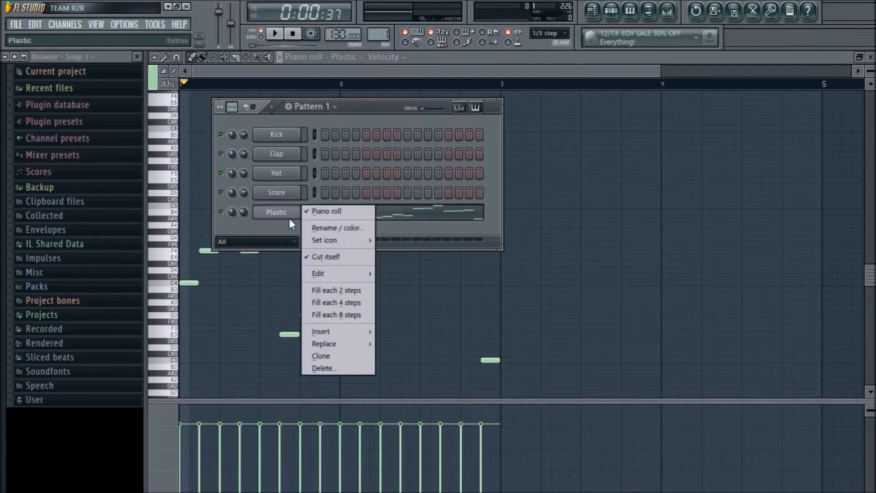
click(321, 356)
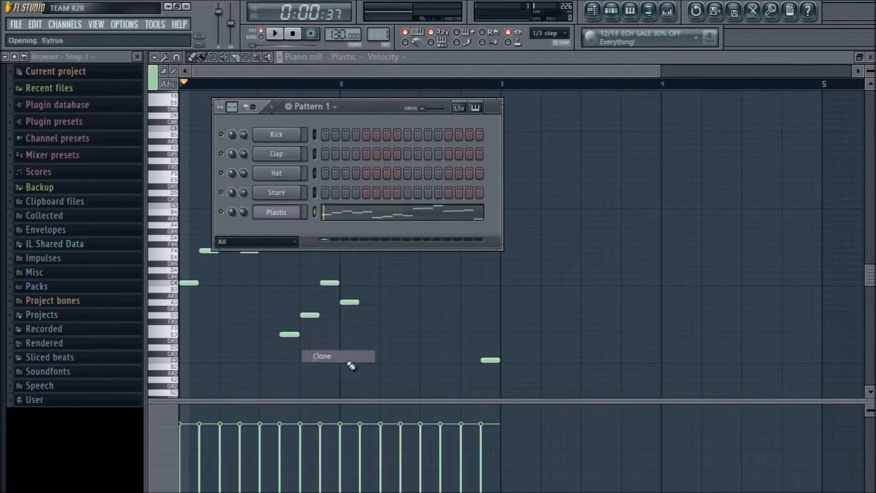
click(321, 356)
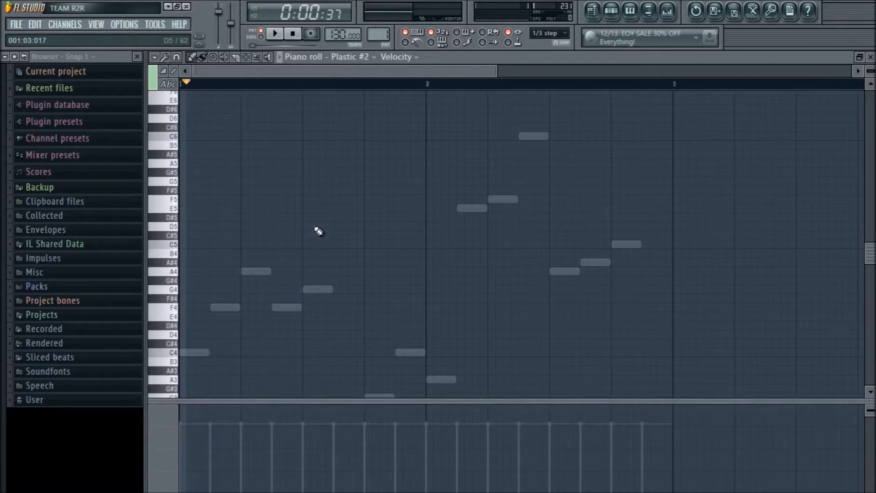
Bring up Plastic #2's empty piano roll and rewind playback to the start.
right_click(275, 231)
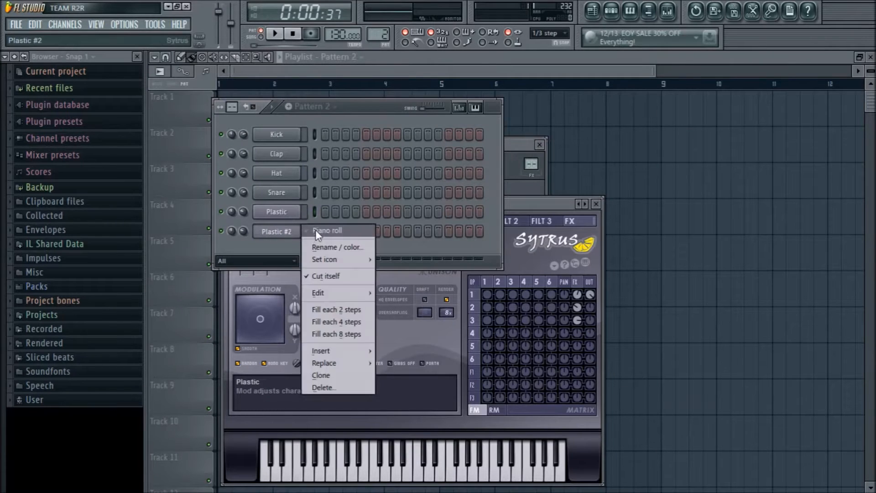
click(326, 230)
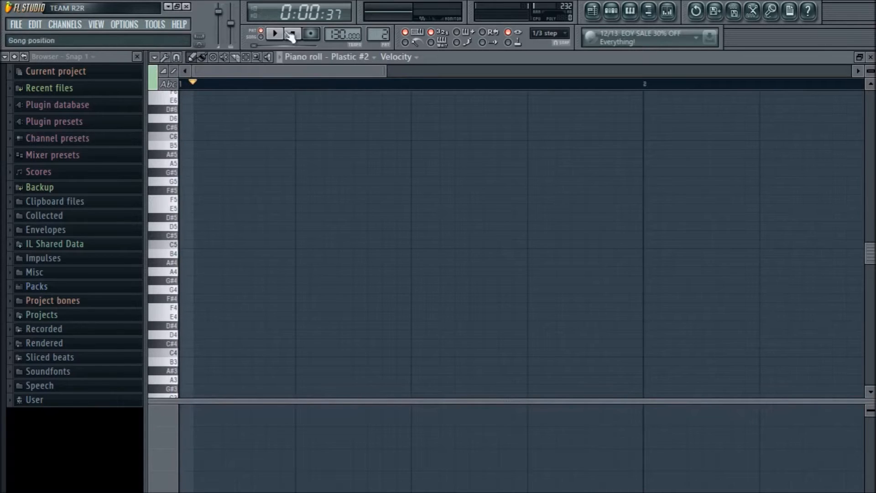
click(292, 34)
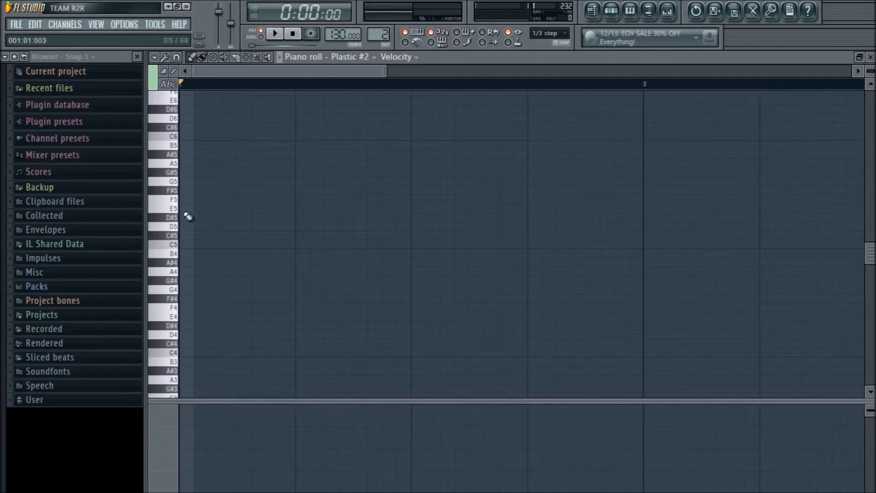
mouse_move(196, 276)
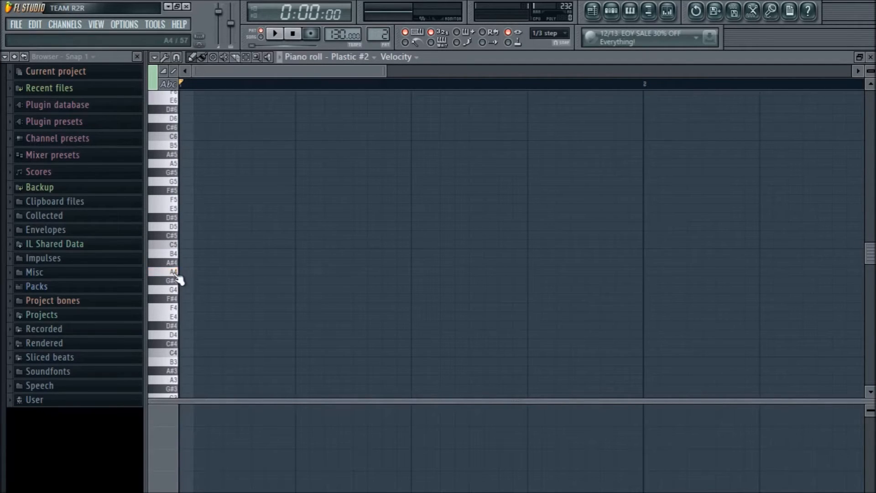
click(165, 226)
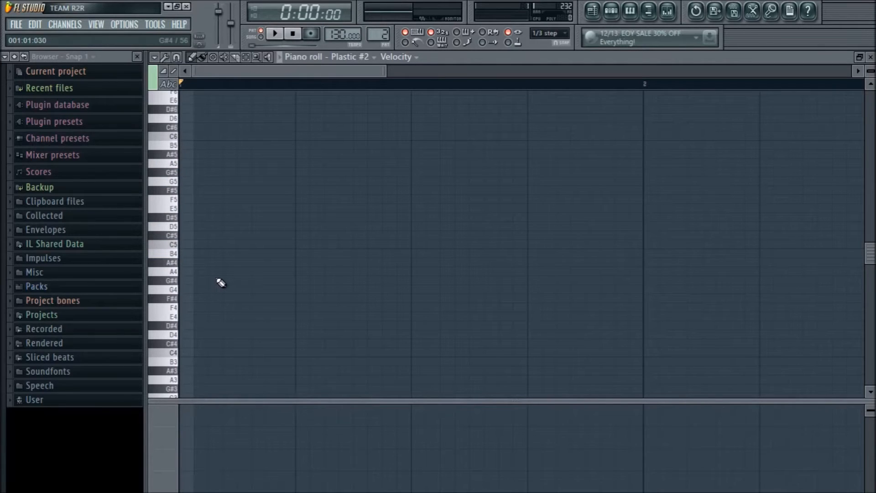
mouse_move(192, 322)
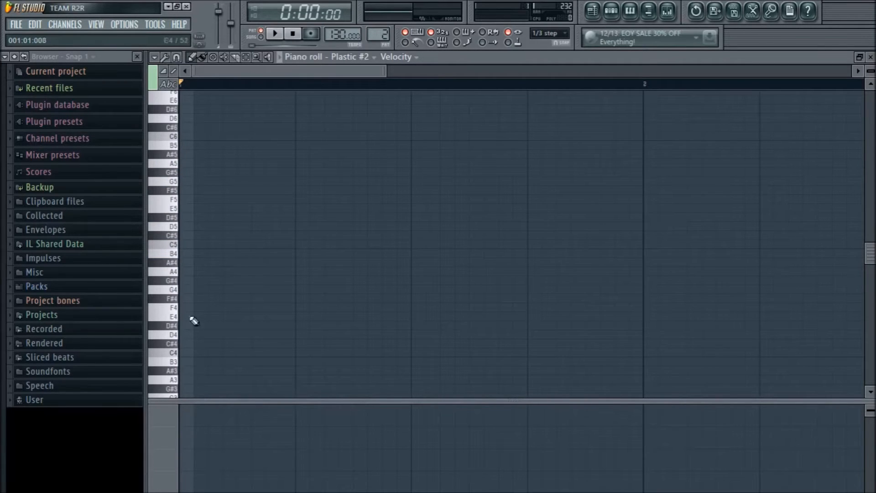
click(170, 344)
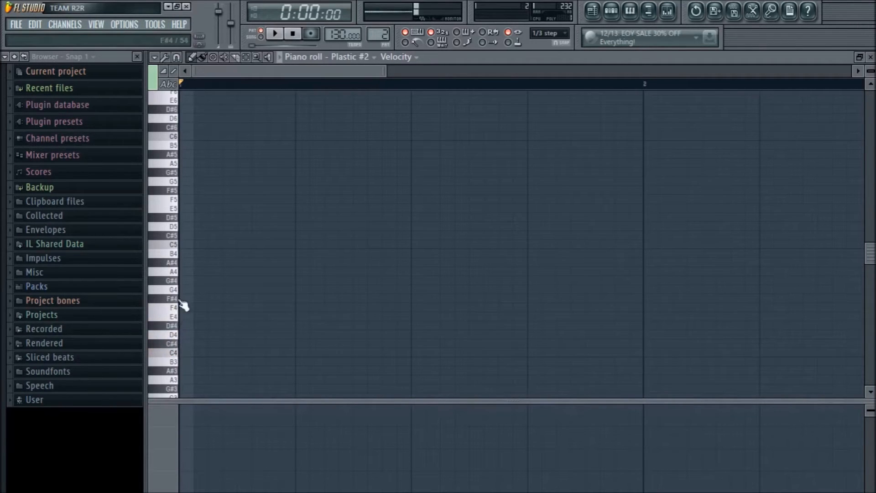
click(168, 245)
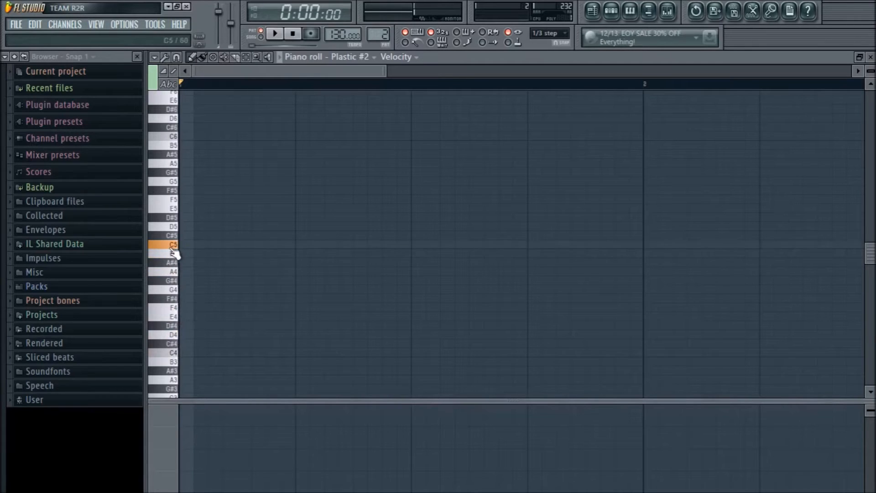
click(165, 245)
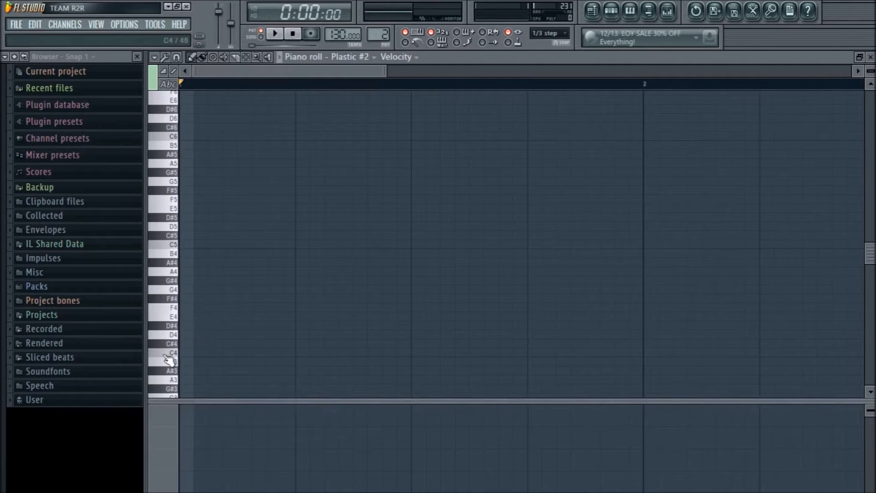
mouse_move(185, 240)
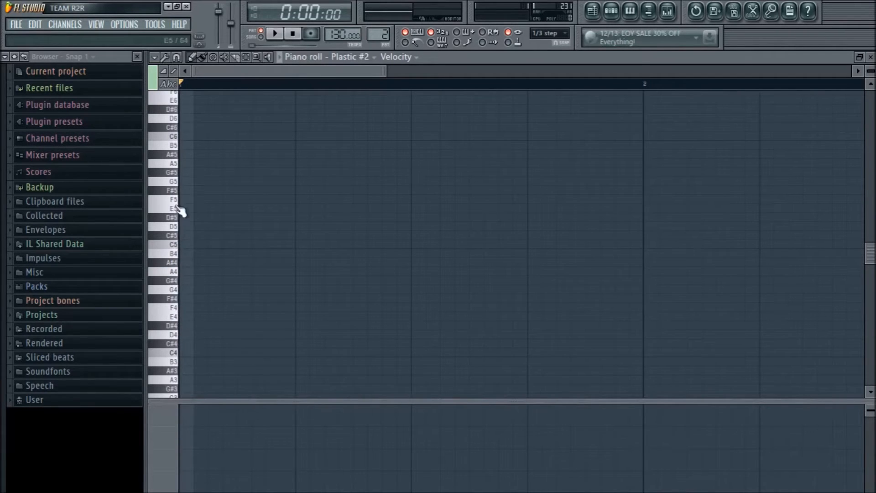
mouse_move(176, 117)
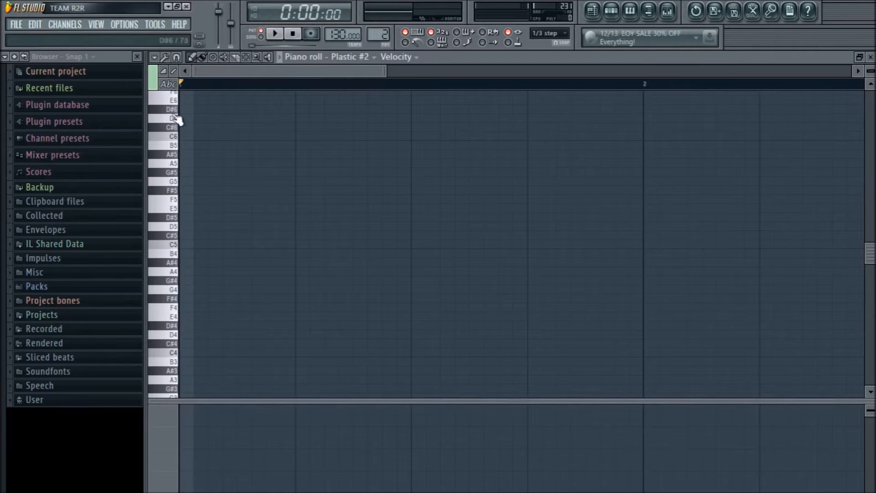
scroll(up, 3)
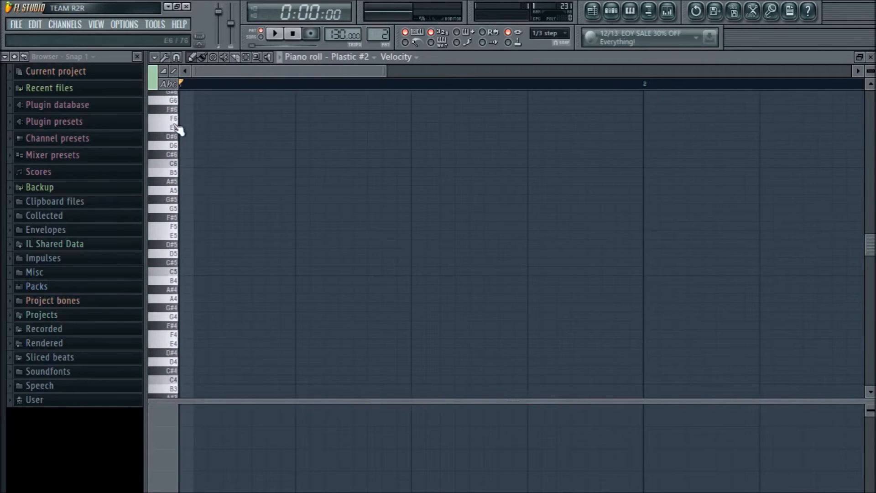
scroll(up, 3)
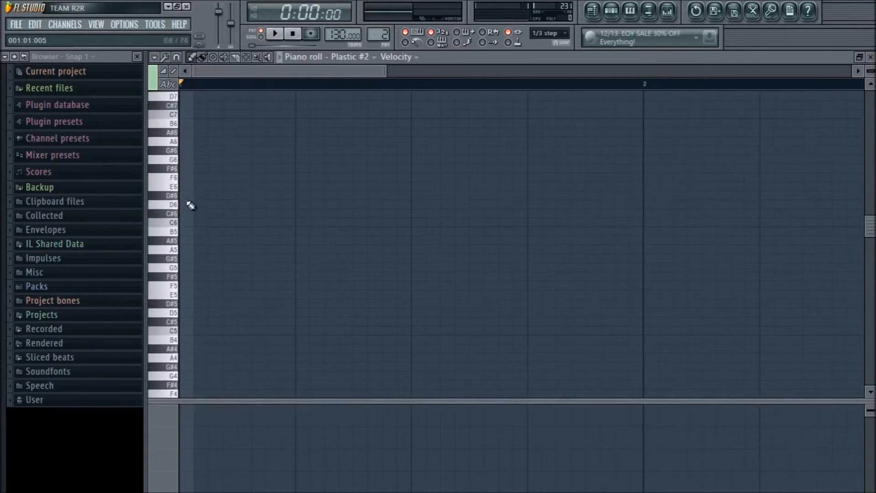
scroll(down, 3)
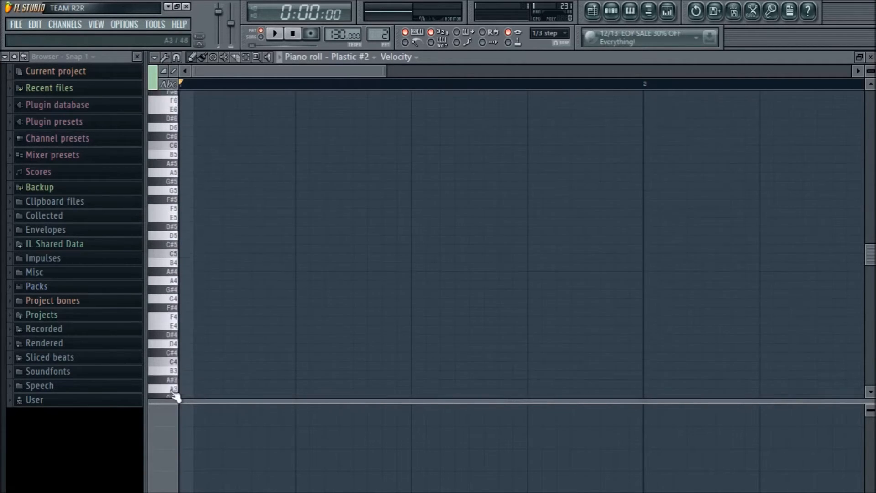
scroll(down, 3)
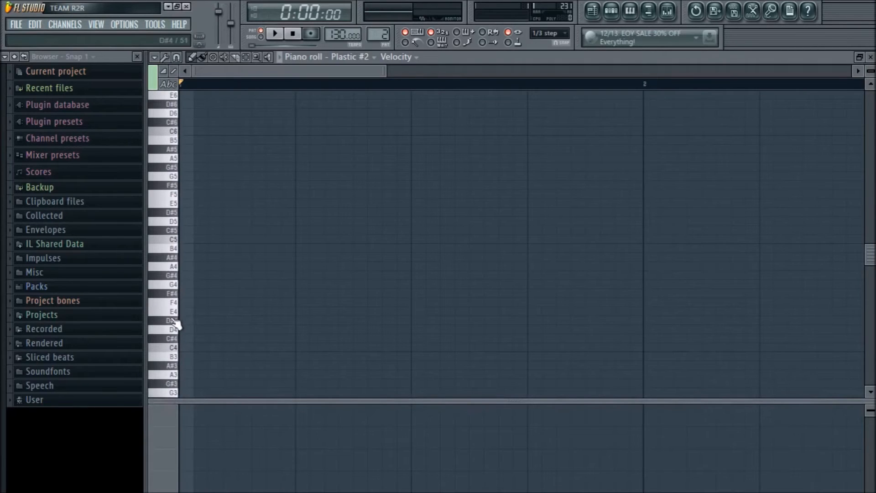
scroll(down, 3)
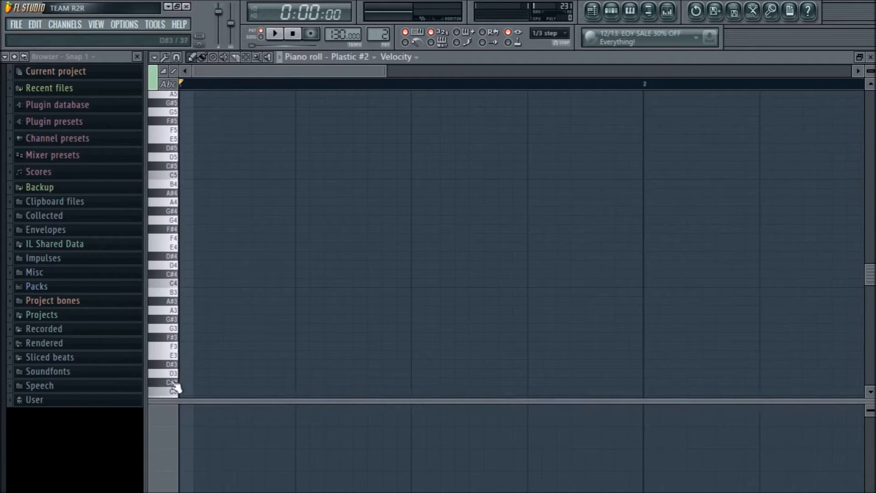
scroll(up, 3)
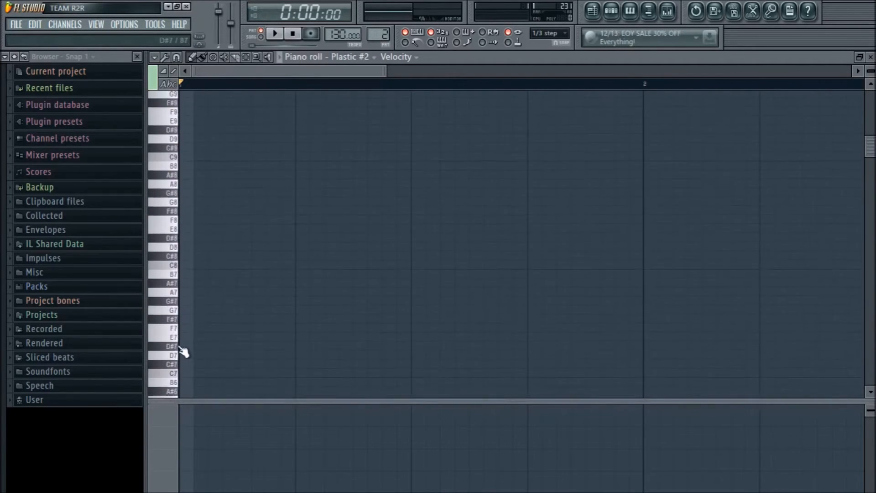
scroll(up, 3)
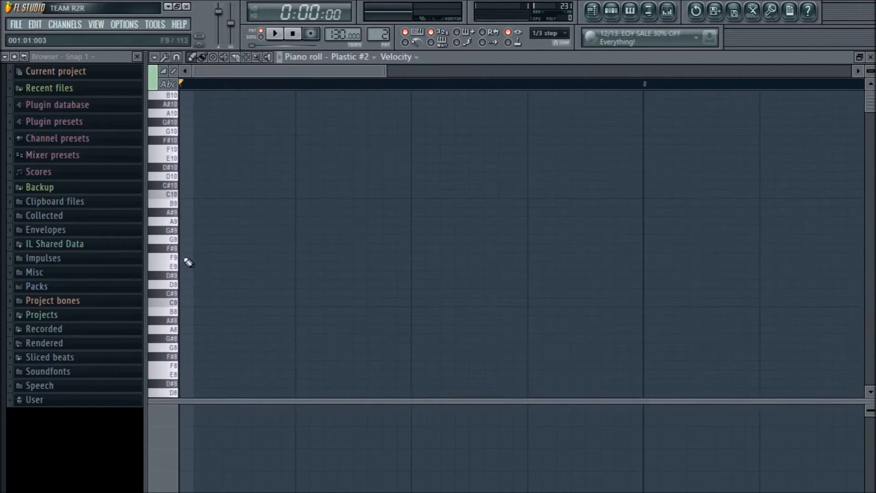
scroll(down, 3)
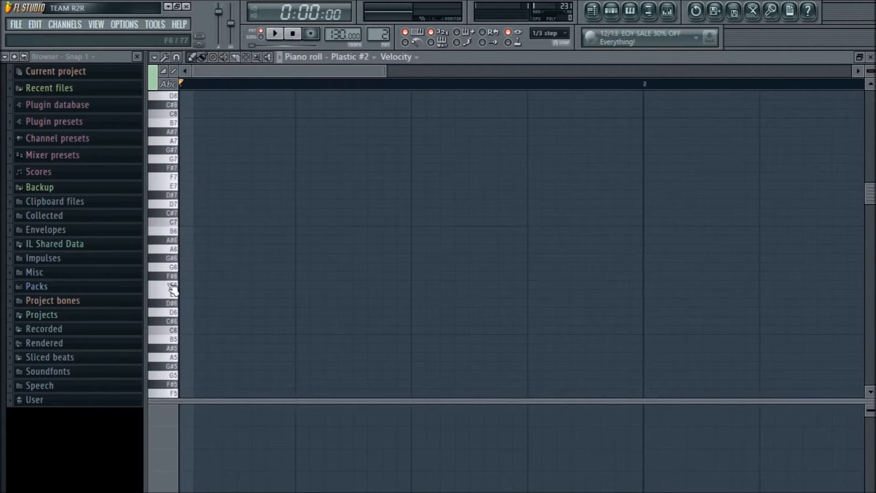
mouse_move(384, 71)
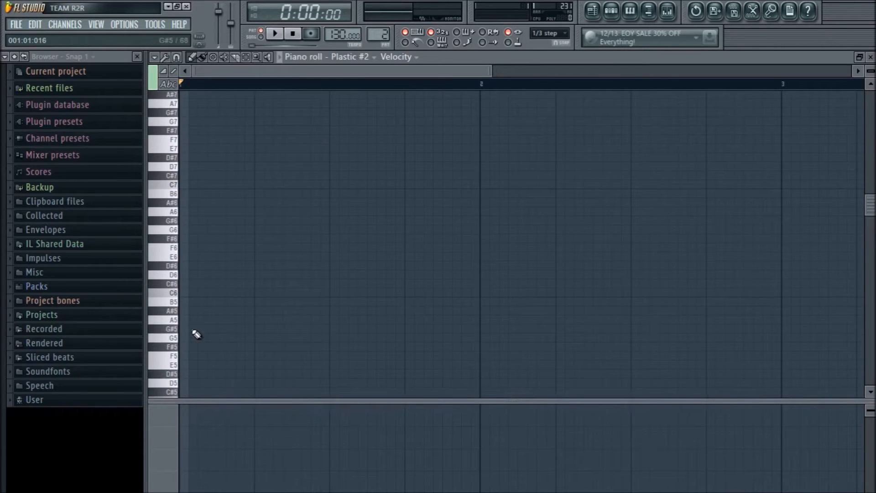
scroll(down, 3)
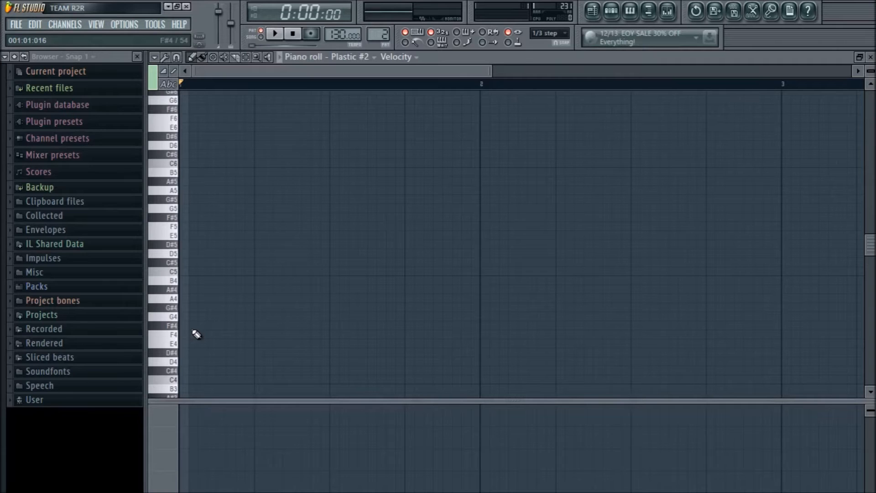
mouse_move(206, 368)
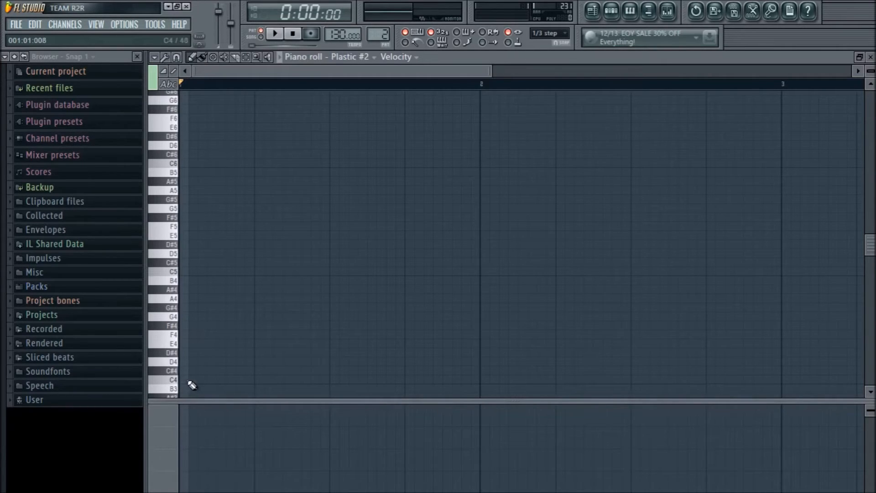
click(197, 380)
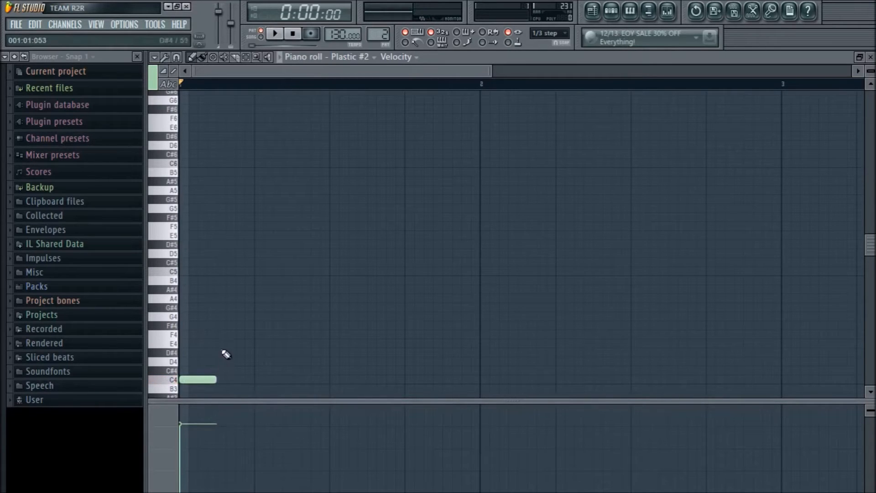
click(234, 334)
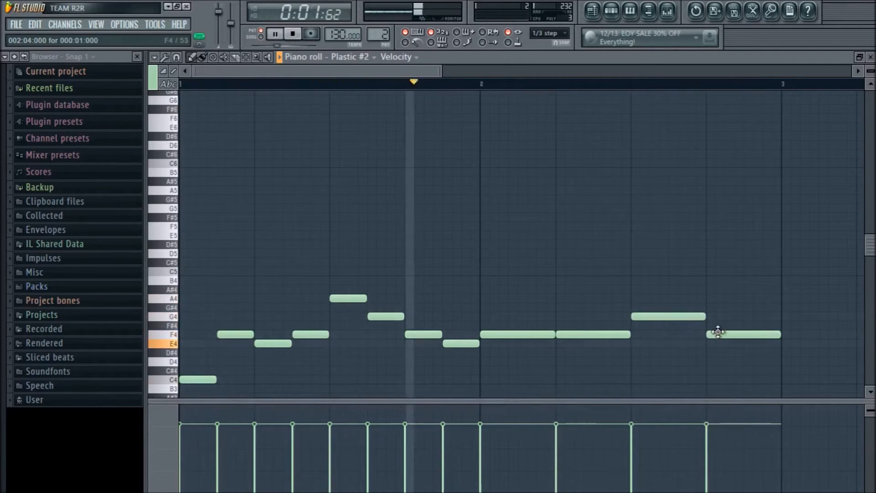
click(274, 33)
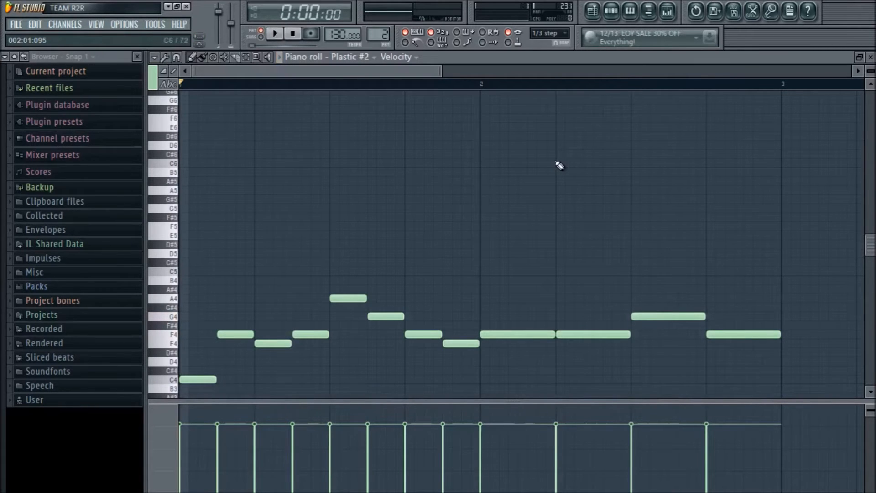
scroll(left, 3)
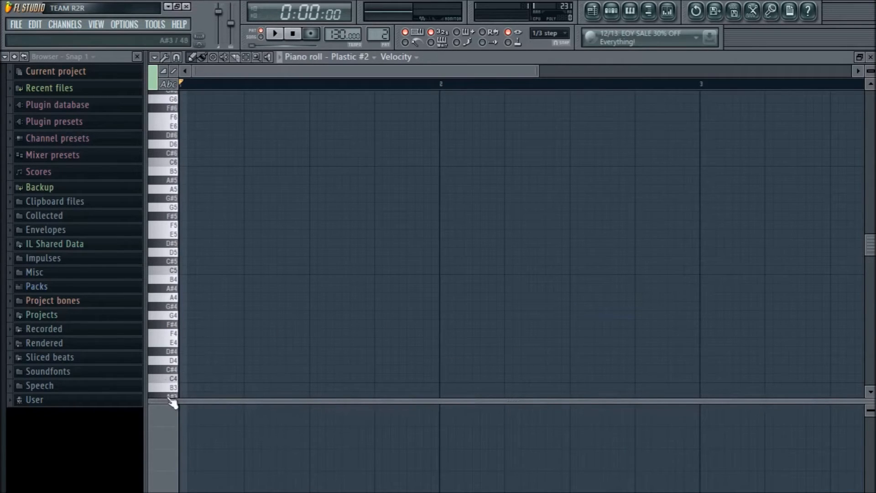
Scroll the Plastic #2 piano roll down toward the lower keys near G3.
scroll(down, 3)
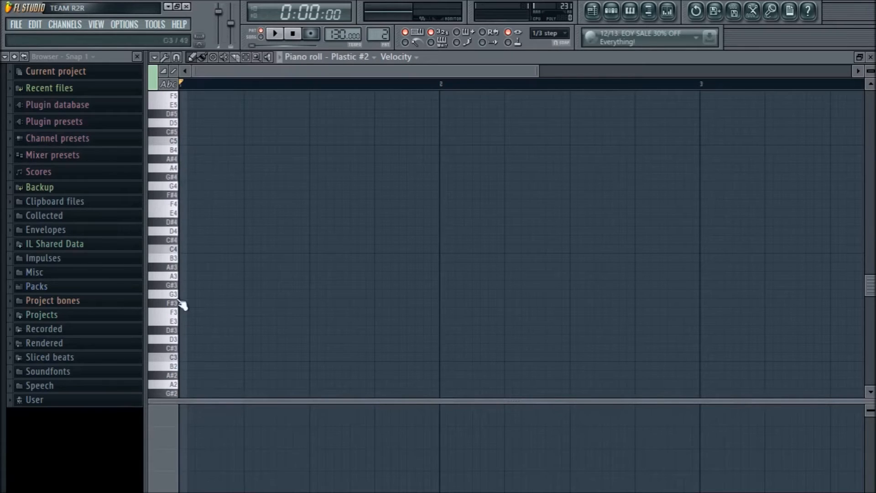
mouse_move(192, 105)
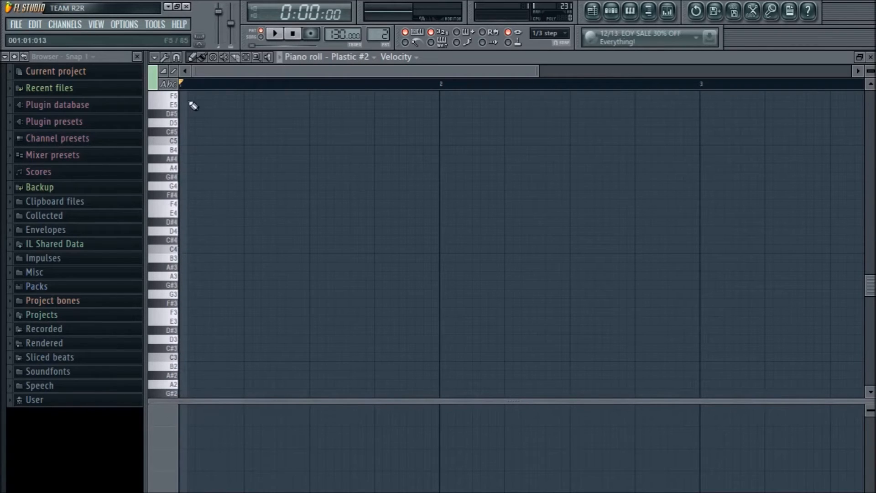
mouse_move(239, 293)
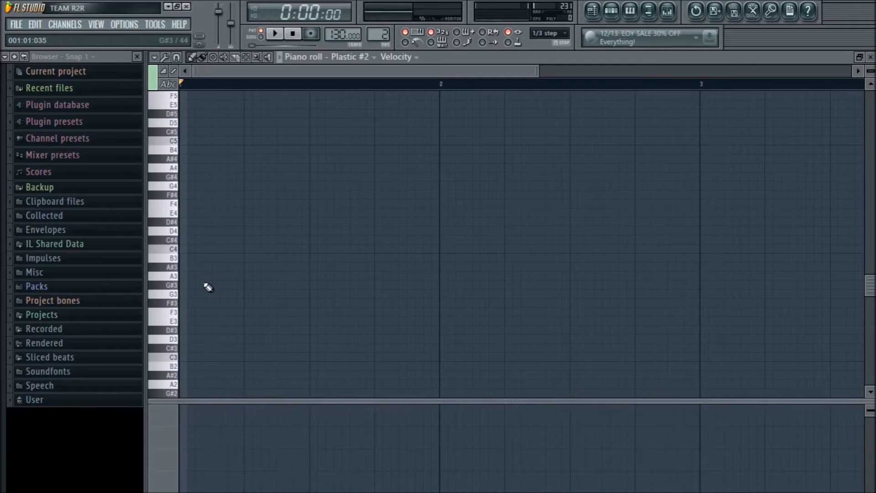
mouse_move(200, 281)
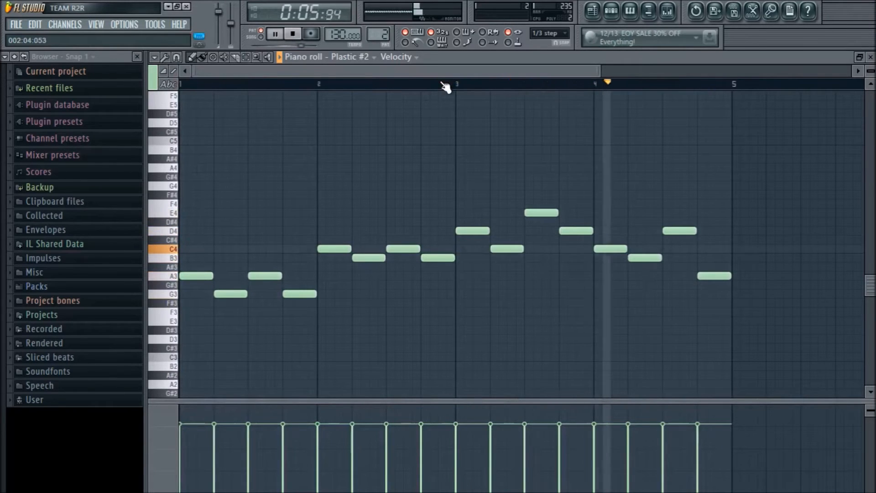
Stop the melody playing back before trimming it.
click(292, 33)
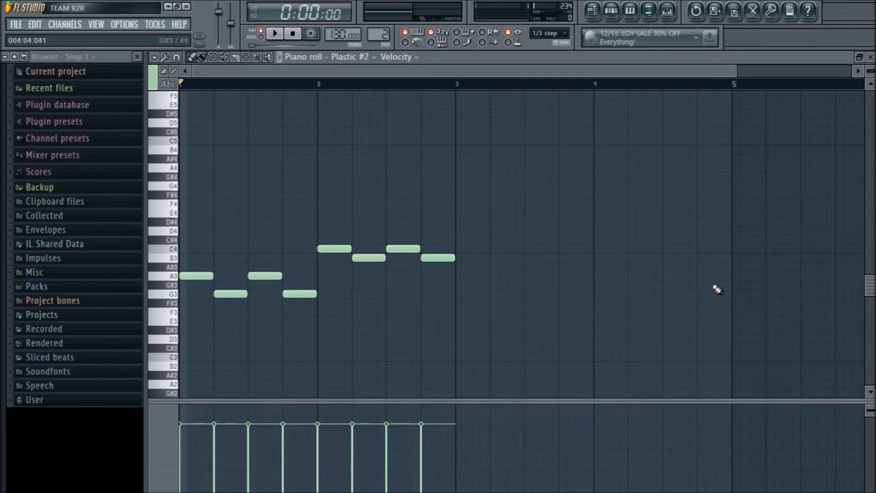
mouse_move(674, 97)
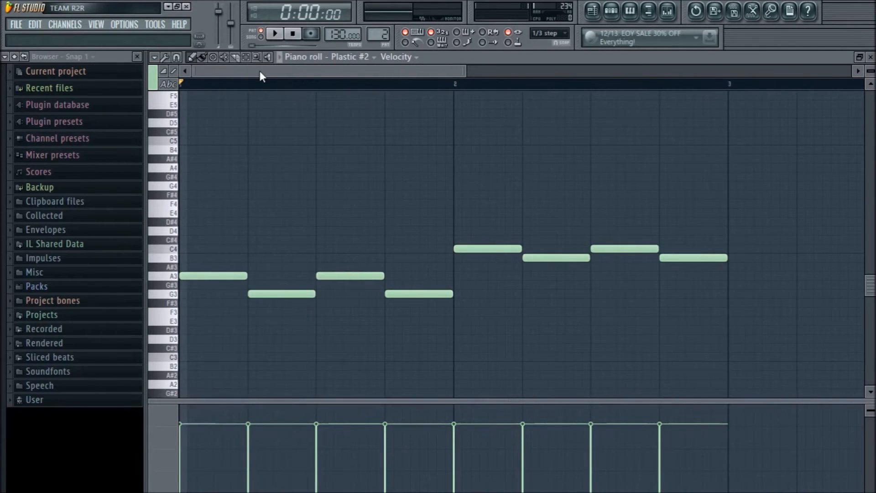
mouse_move(472, 77)
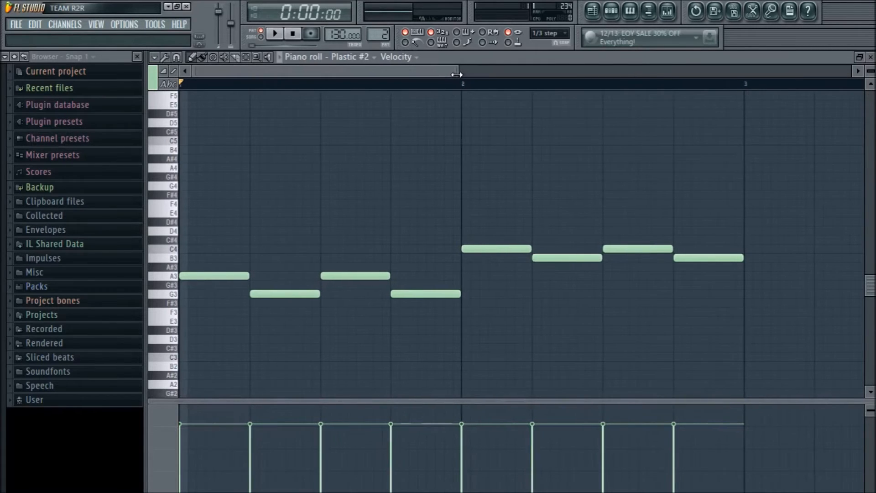
mouse_move(374, 189)
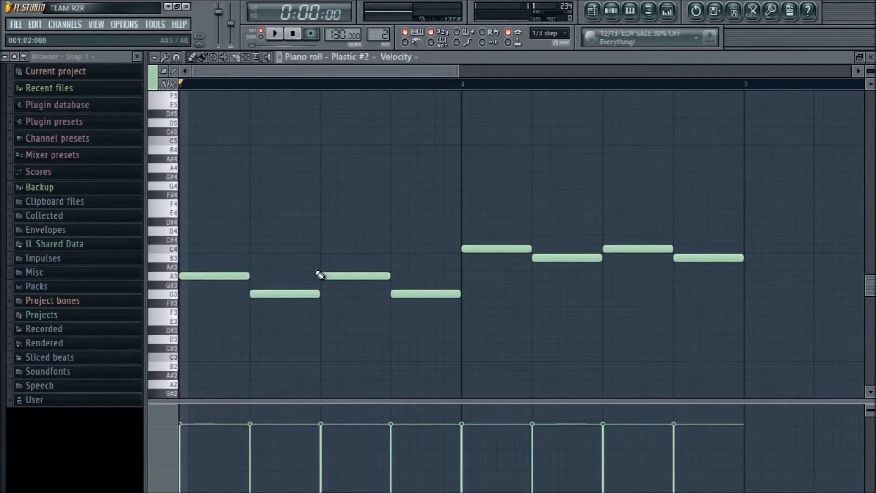
Audition the eight-note melody and stop playback.
click(273, 34)
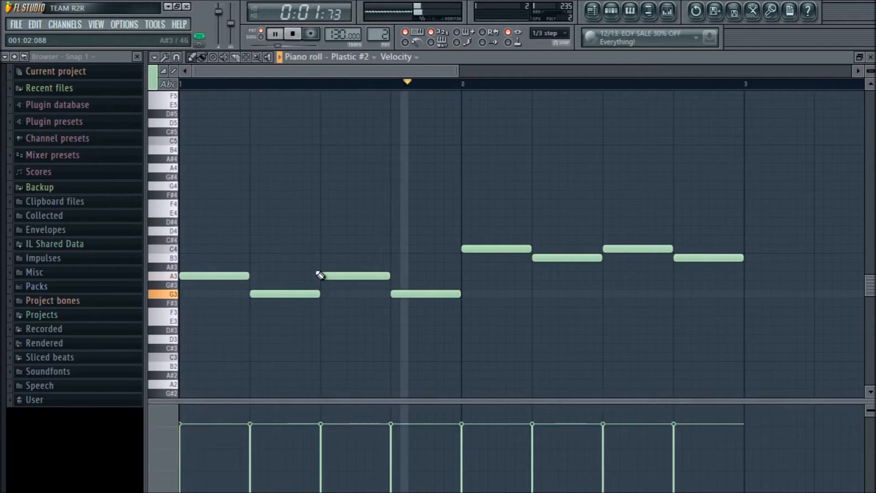
click(275, 33)
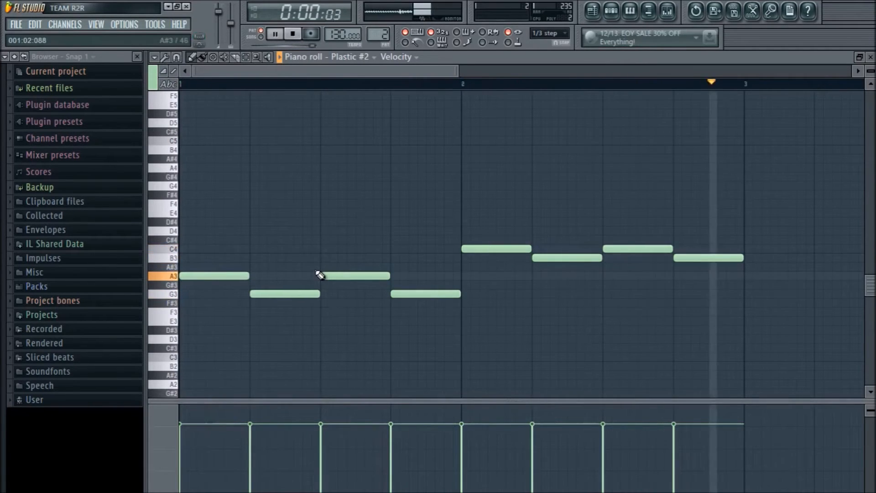
click(293, 34)
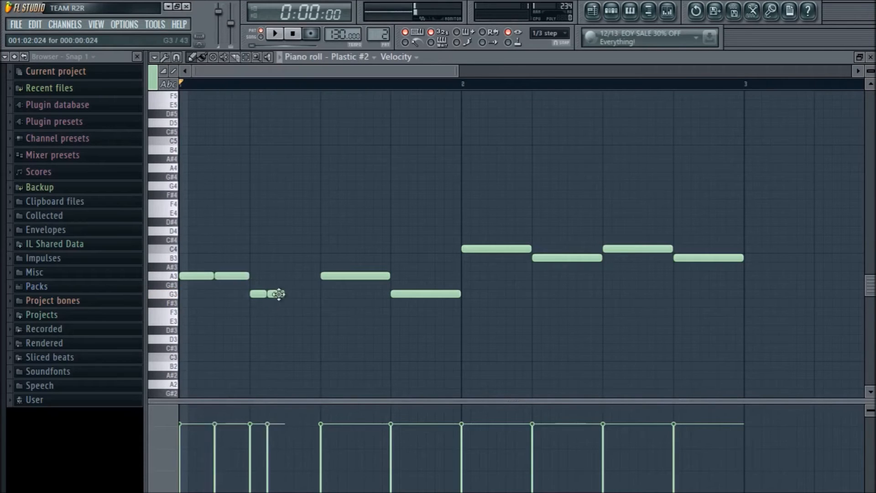
Add two more short G3 notes so the G3 is split into four.
click(290, 293)
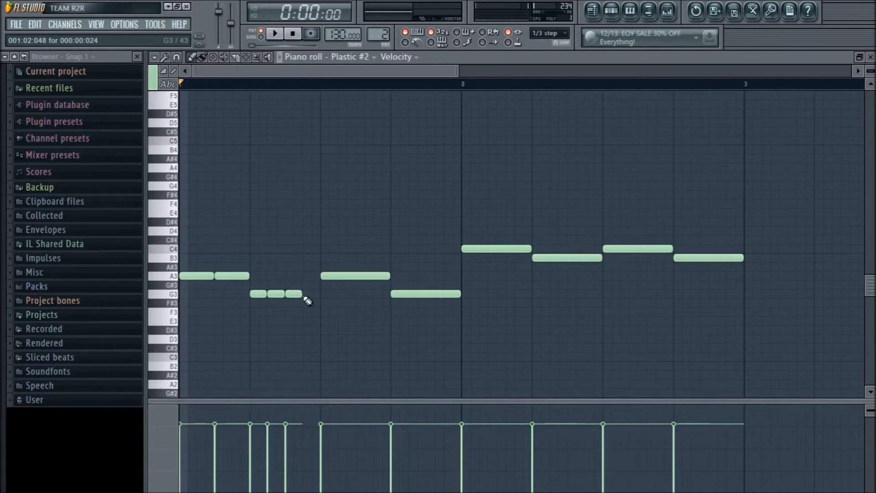
click(310, 293)
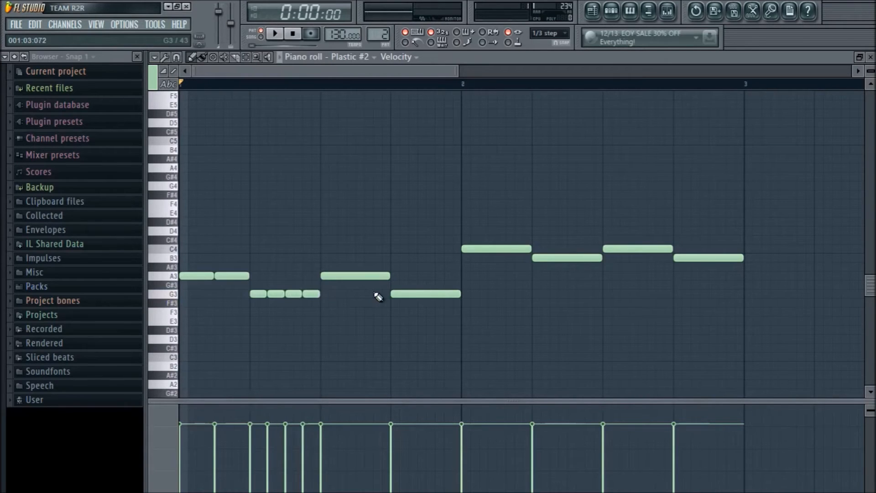
mouse_move(334, 203)
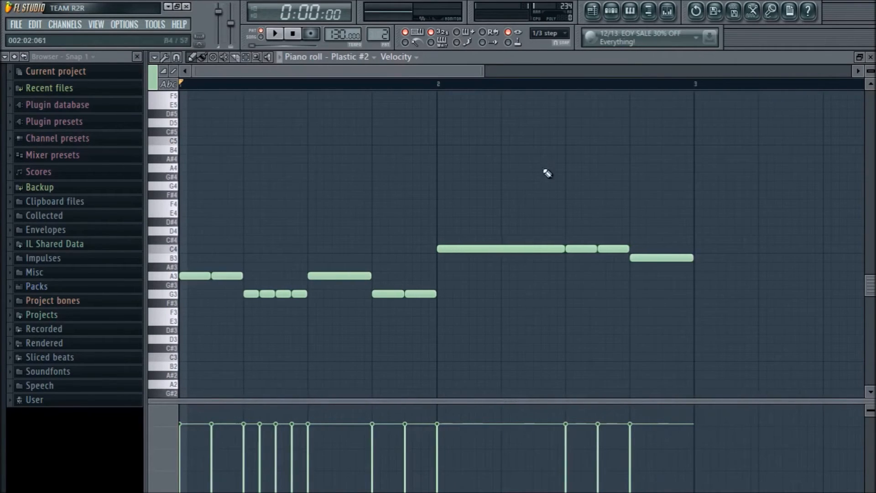
mouse_move(494, 245)
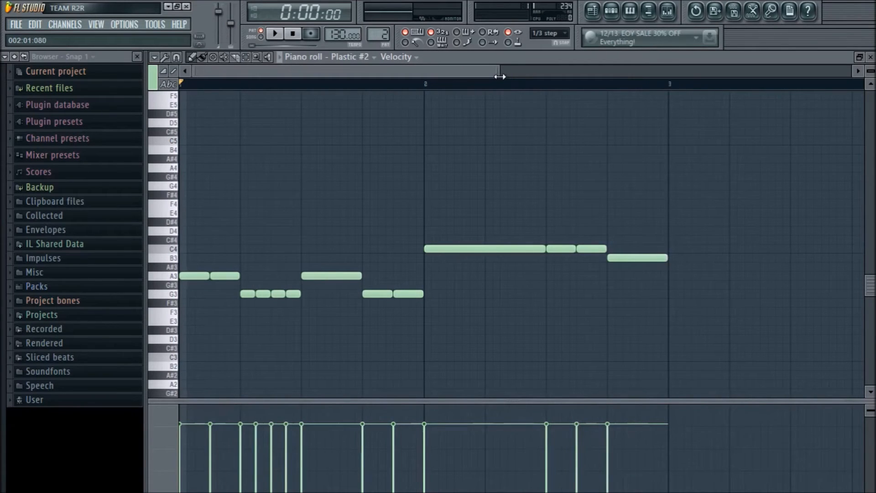
click(274, 33)
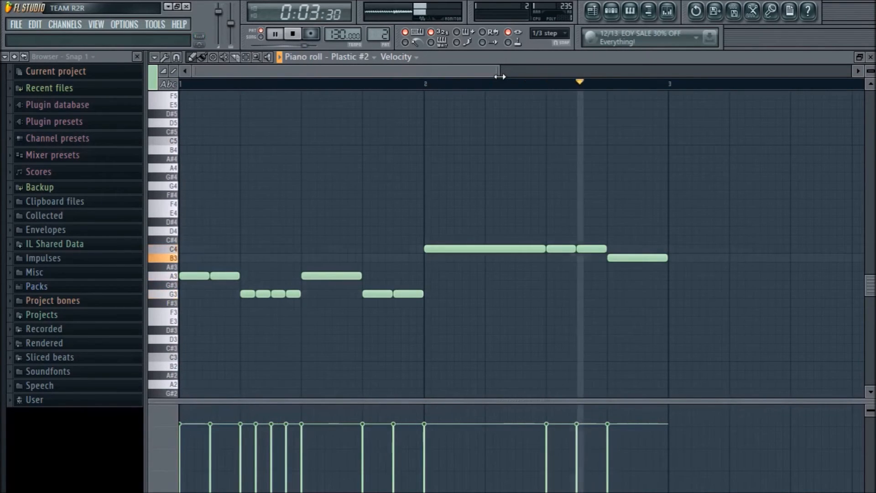
click(292, 33)
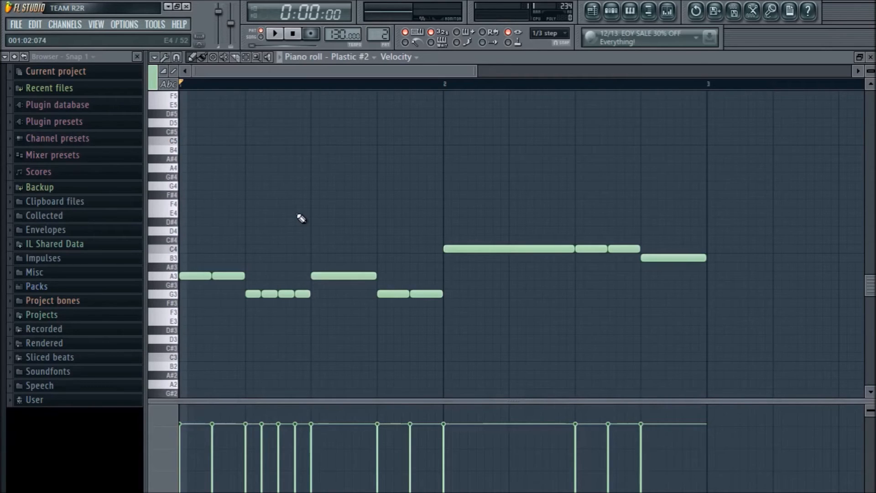
Show the Channel Rack and bring up the original Plastic channel's piano roll.
click(226, 276)
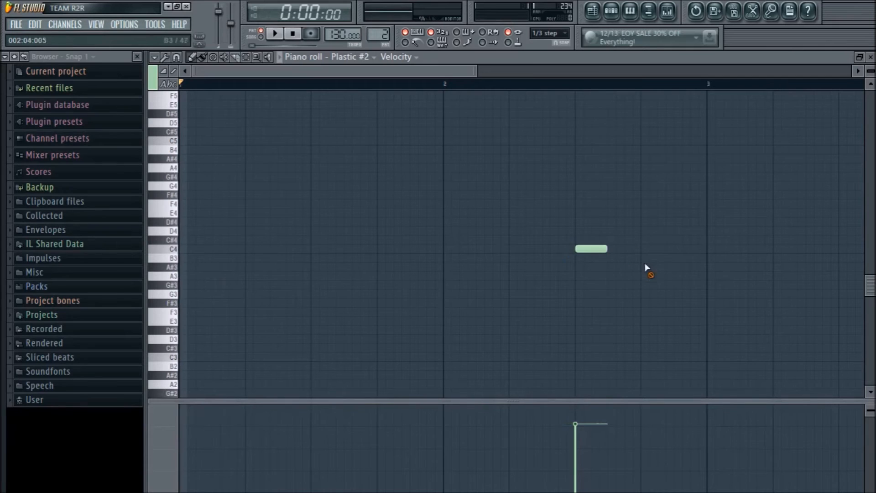
click(610, 11)
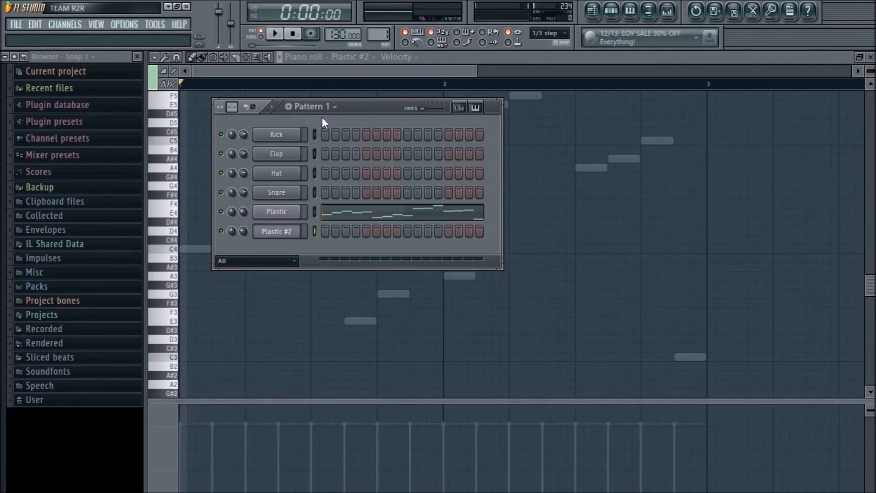
right_click(276, 211)
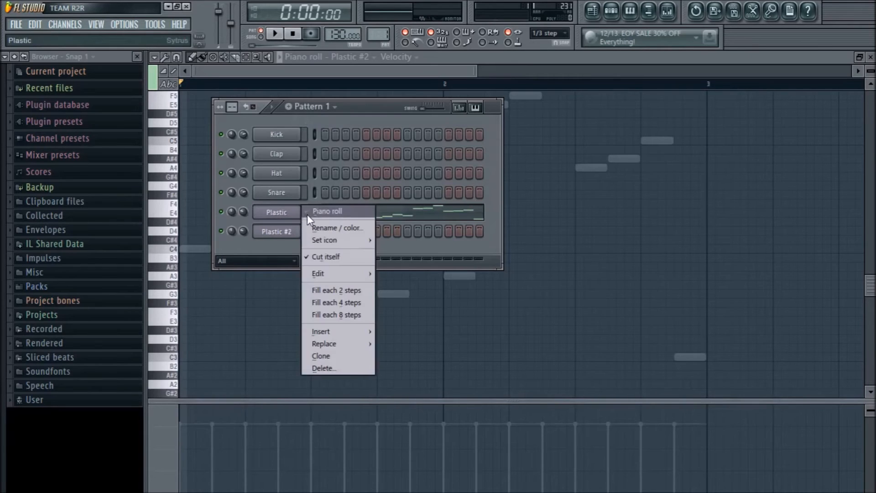
click(327, 211)
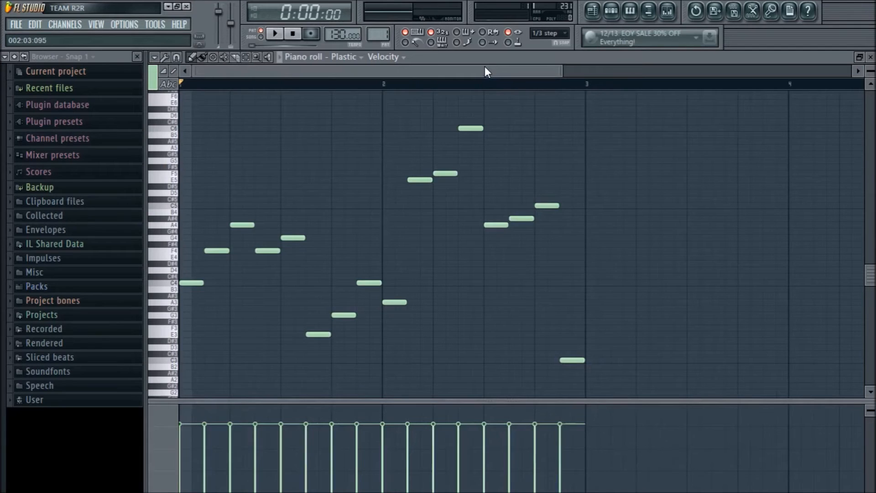
click(275, 33)
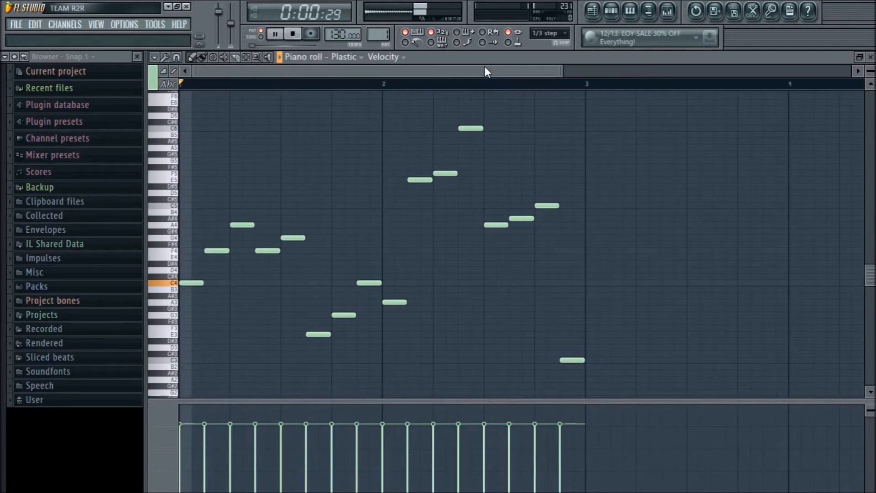
click(275, 34)
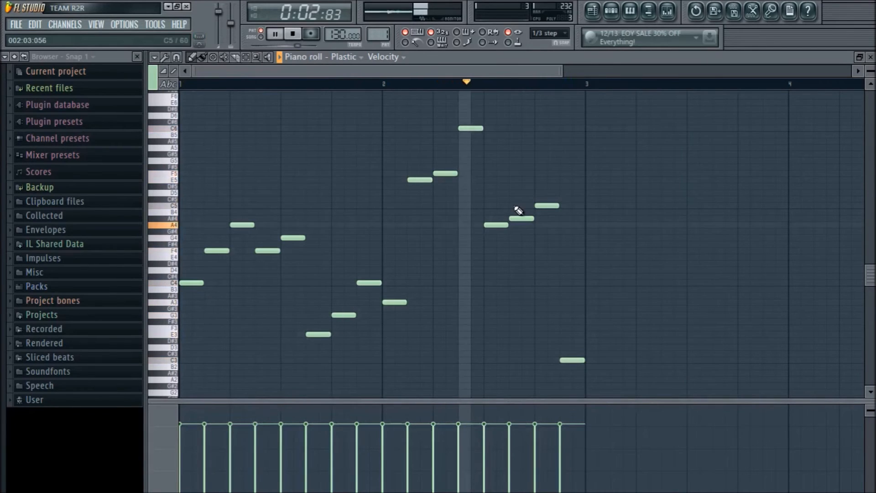
click(292, 33)
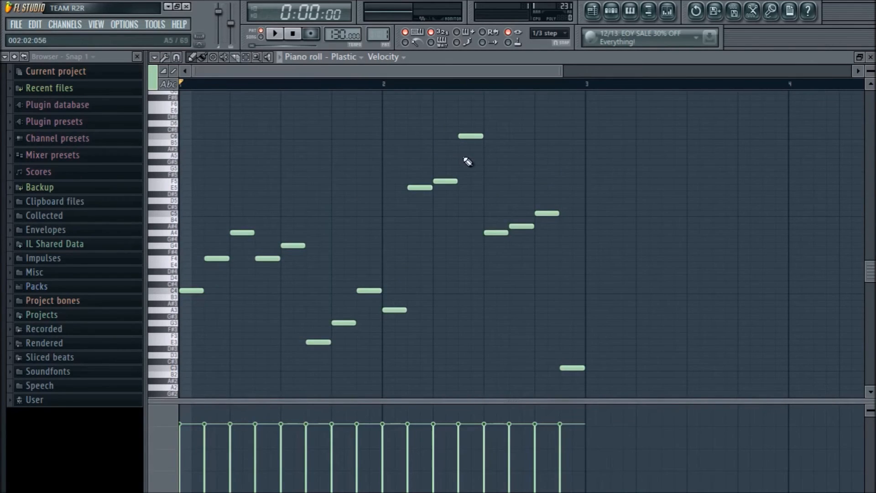
Audition the Plastic melody and stop playback before reshaping it.
click(274, 32)
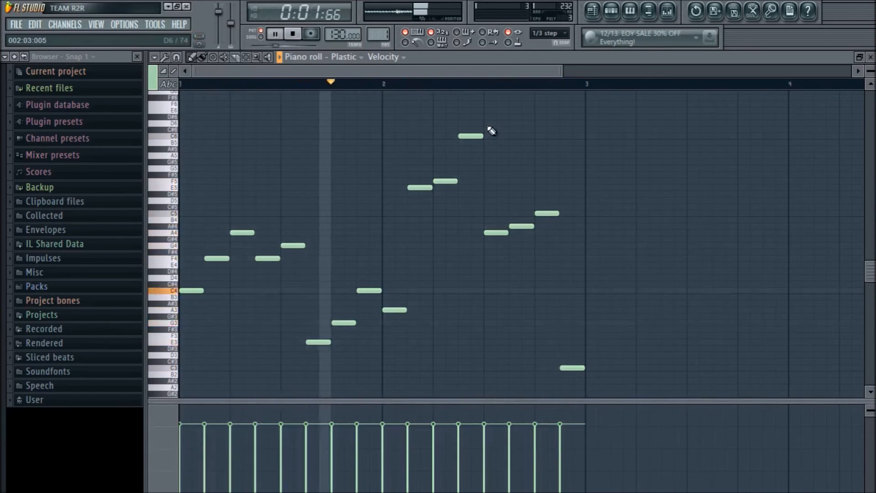
click(292, 33)
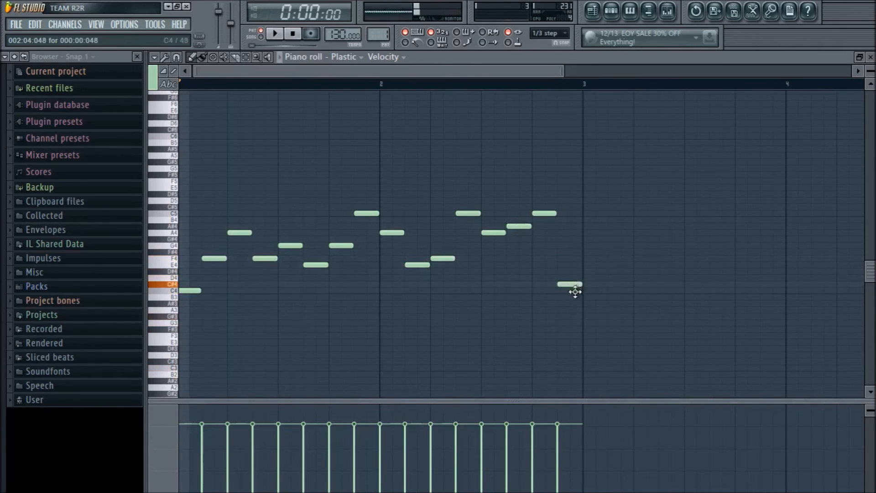
Audition the narrowed Plastic melody and stop playback.
click(274, 33)
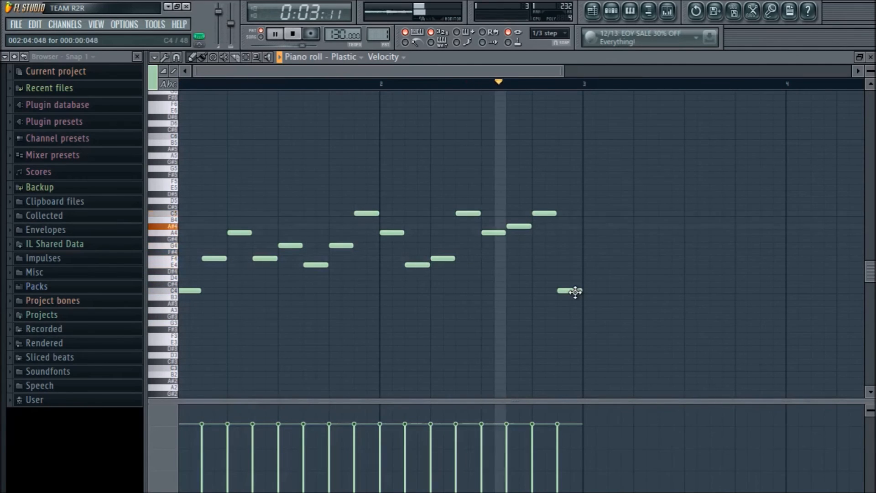
click(275, 34)
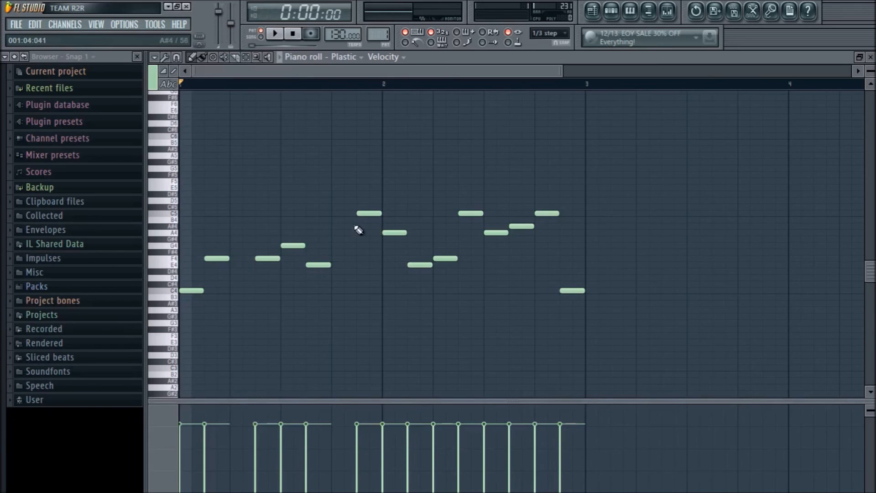
click(273, 33)
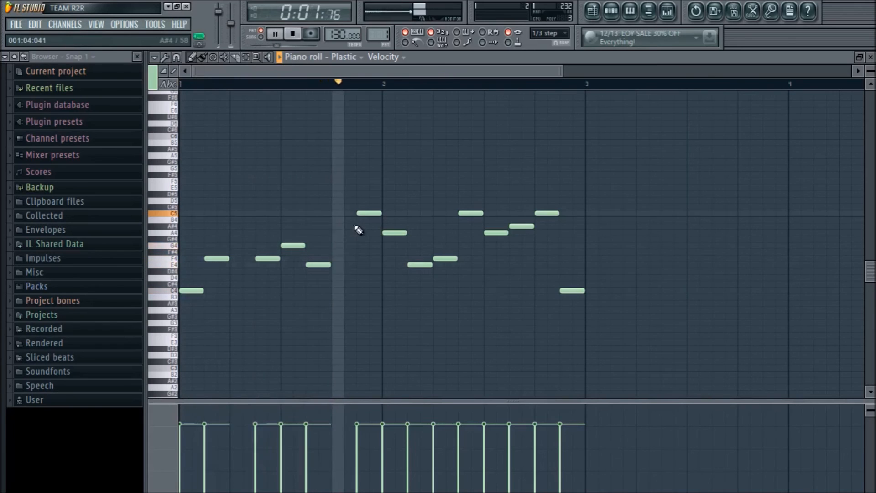
click(275, 34)
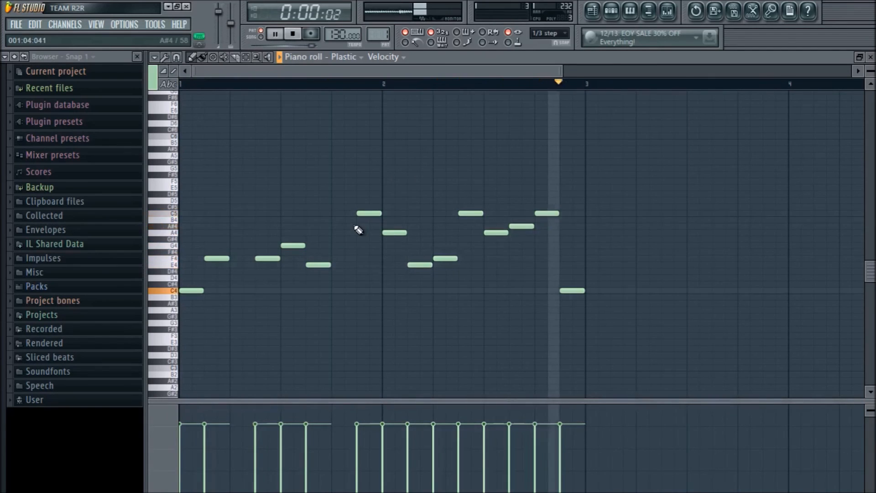
click(274, 33)
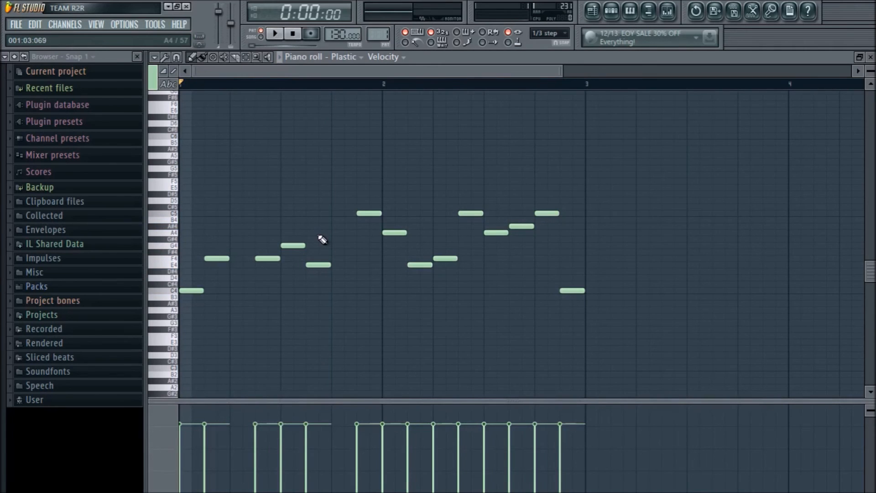
scroll(down, 3)
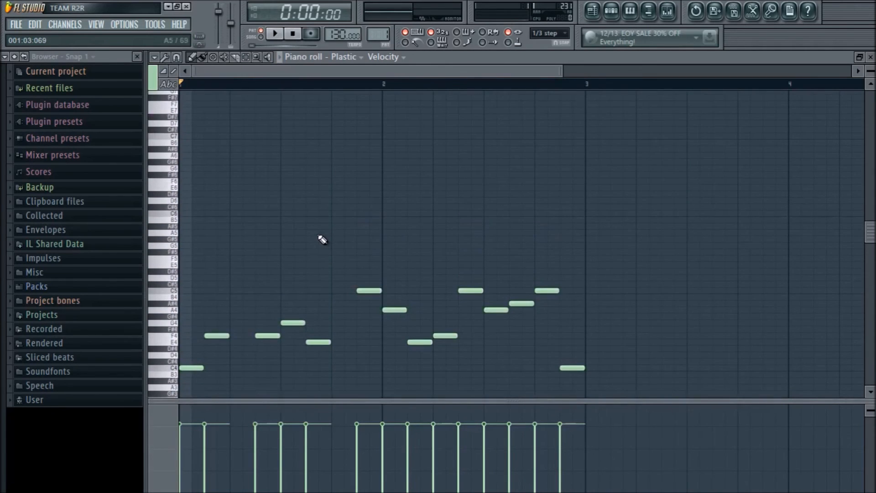
scroll(up, 3)
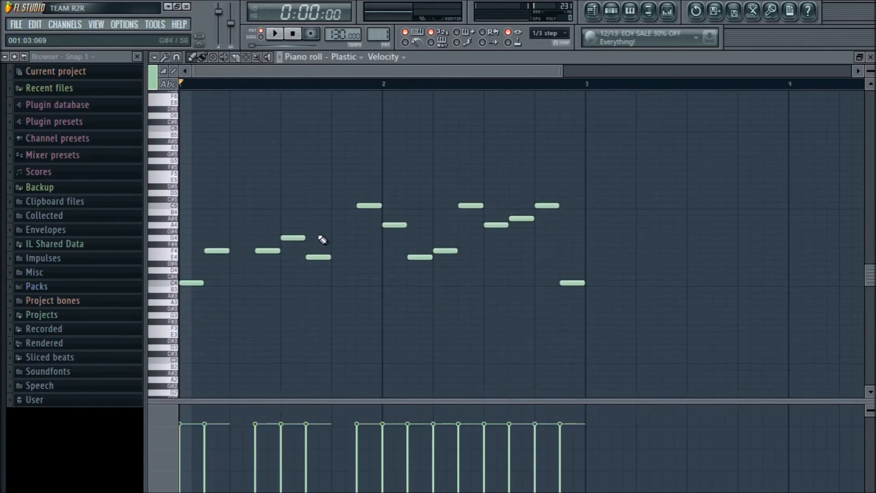